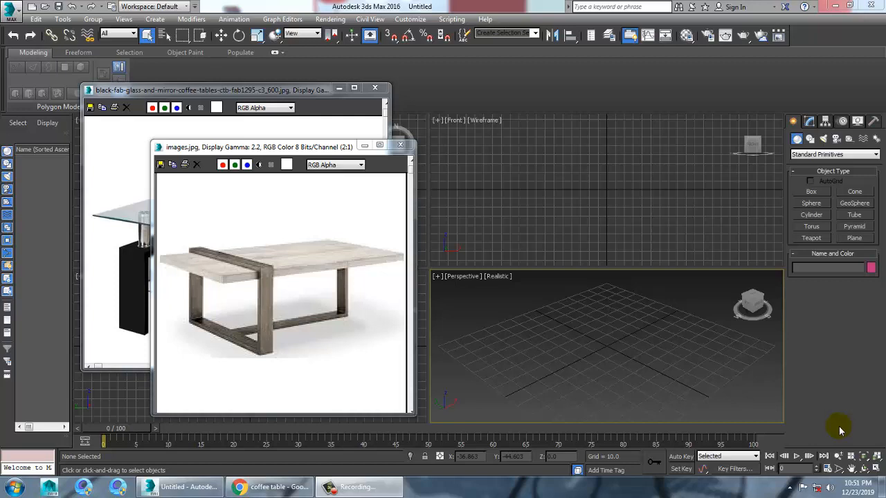
{"action": "mouse_move", "coordinate": [780, 450]}
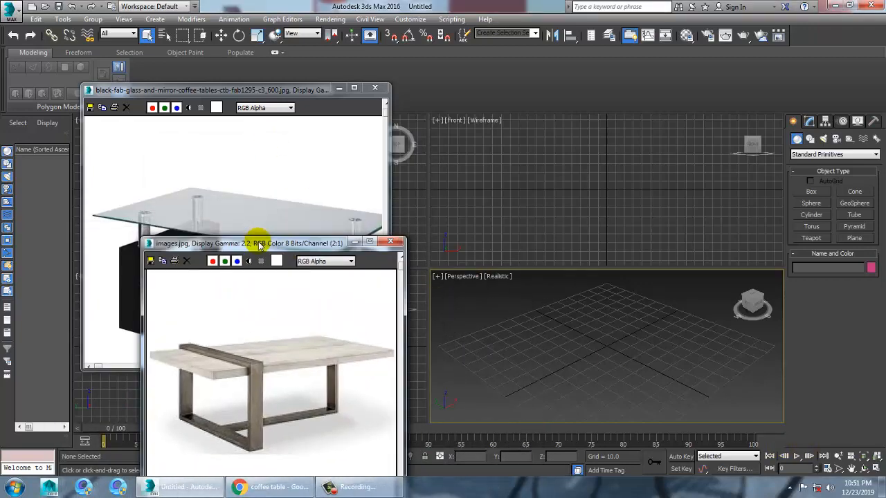
Drag the wooden coffee table photo (images.jpg) over the black-glass table reference window
{"action": "left_click_drag", "start_coordinate": [256, 243], "coordinate": [232, 277]}
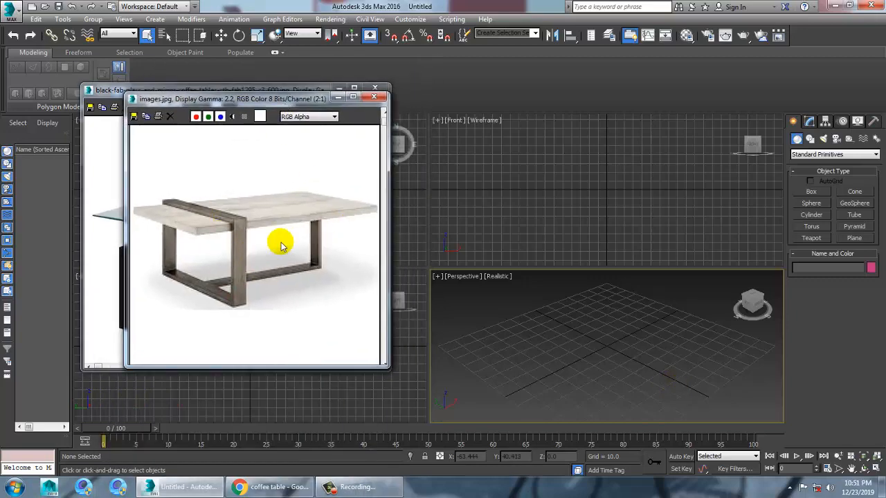
Create a large floor plane and change its object colour from pink to grey
{"action": "left_click", "coordinate": [854, 237]}
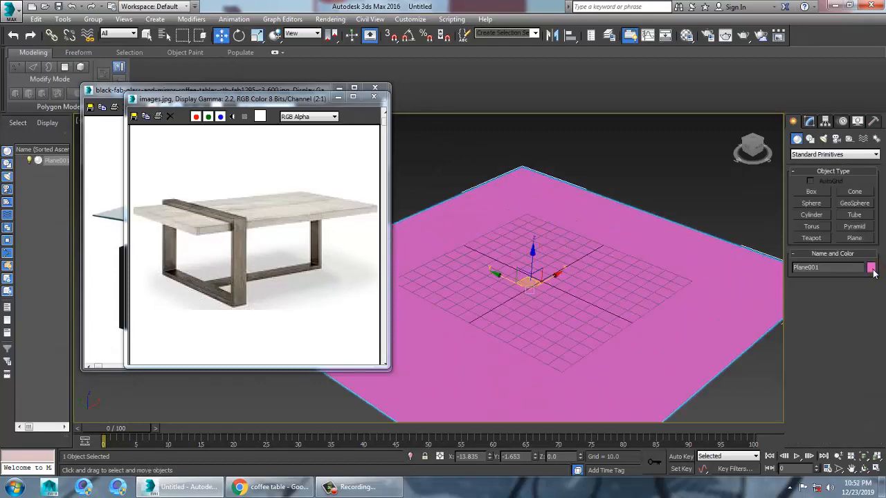
{"action": "left_click", "coordinate": [871, 268]}
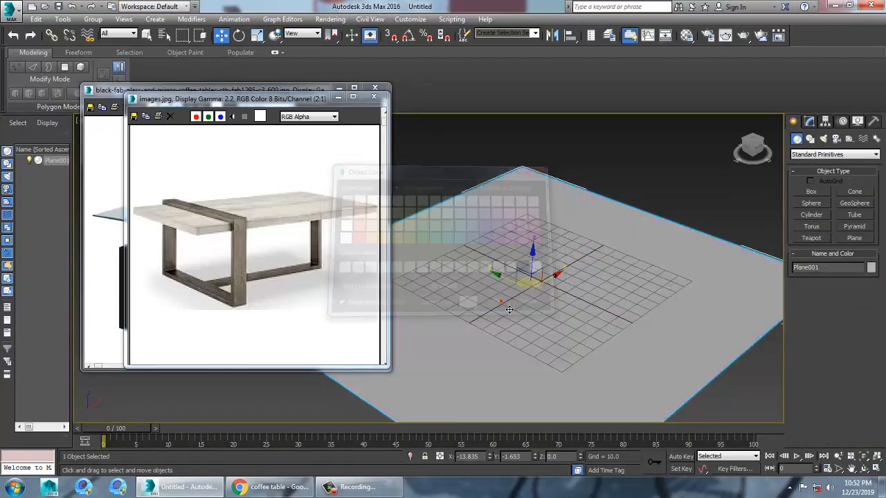
{"action": "left_click", "coordinate": [810, 140]}
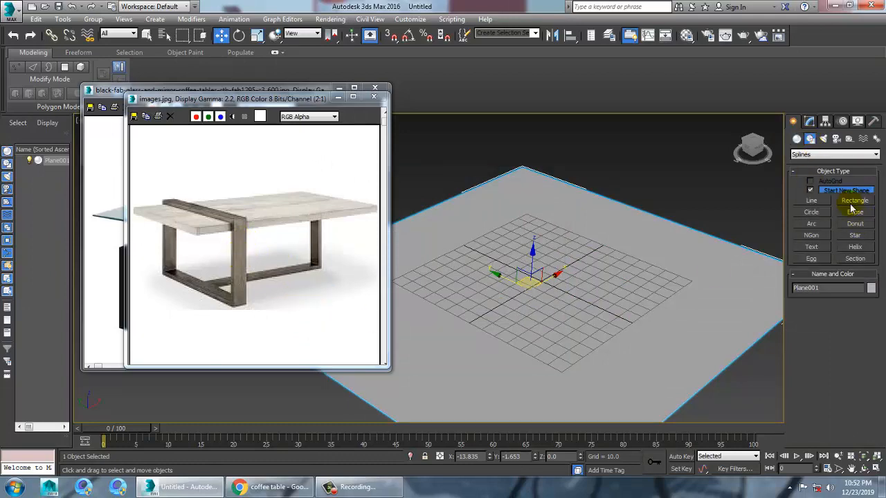
Draw a rectangle shape rendered in the viewport as a thick rectangular bar
{"action": "left_click", "coordinate": [854, 201]}
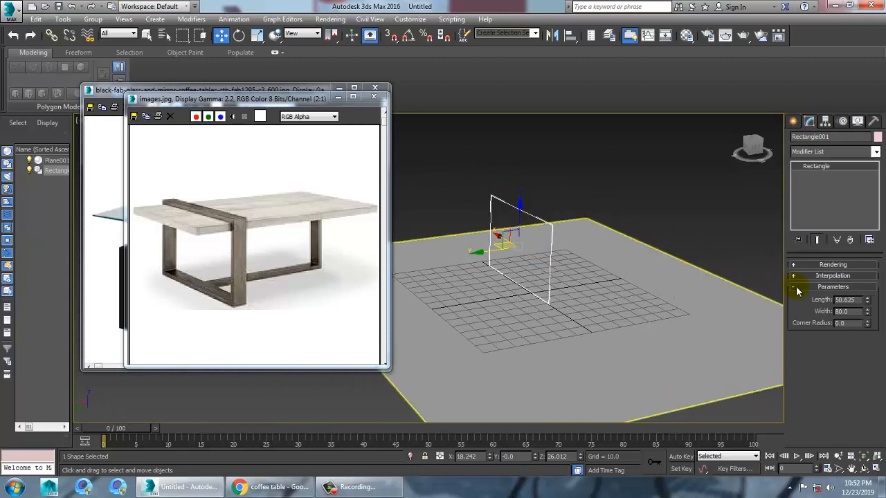
{"action": "left_click", "coordinate": [832, 264]}
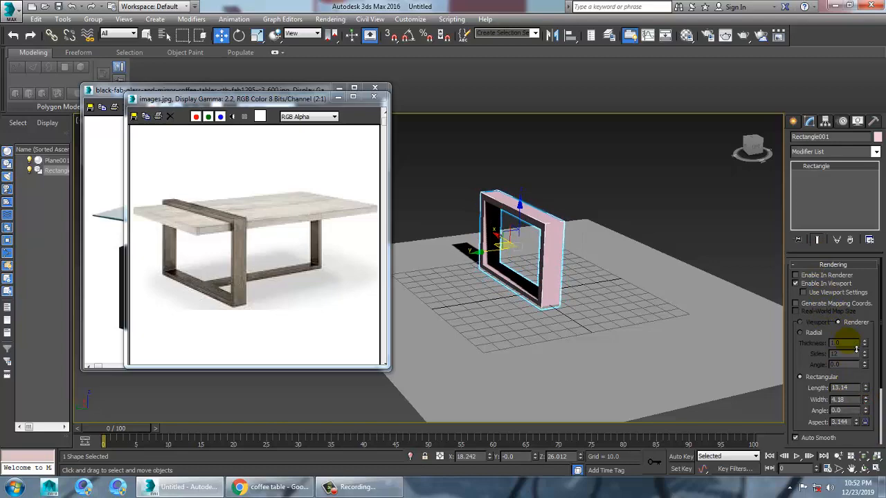
{"action": "left_click", "coordinate": [865, 400]}
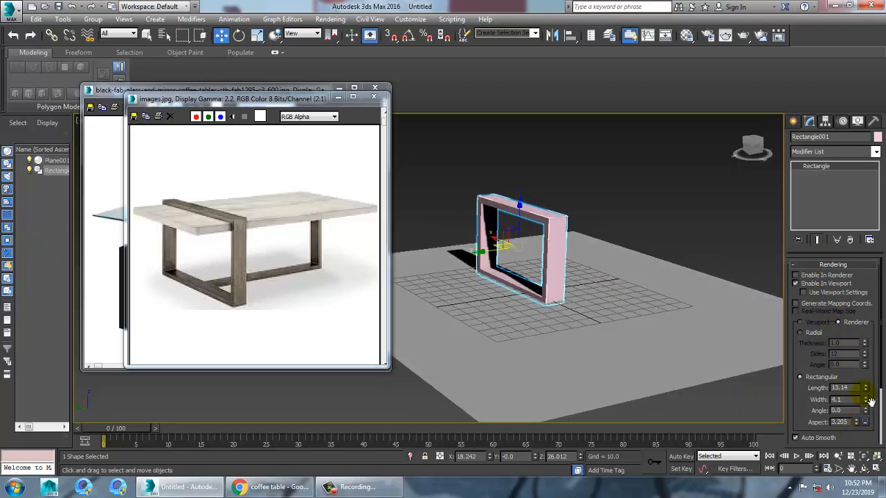
{"action": "left_click", "coordinate": [866, 390]}
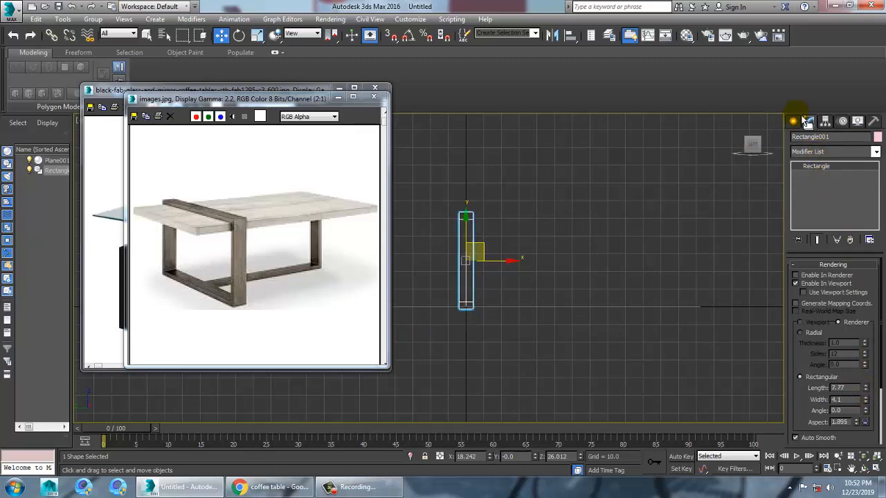
Draw an L-shaped line rail starting from the frame's bottom corner
{"action": "left_click", "coordinate": [794, 121]}
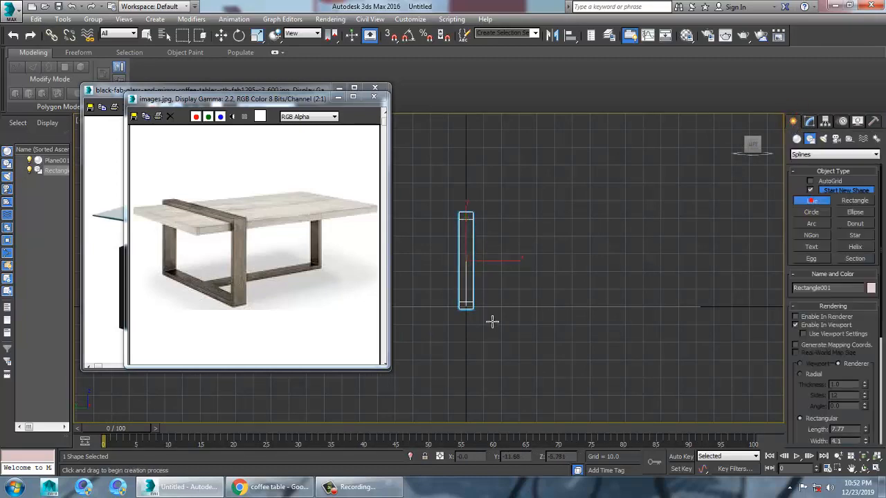
{"action": "left_click", "coordinate": [592, 307]}
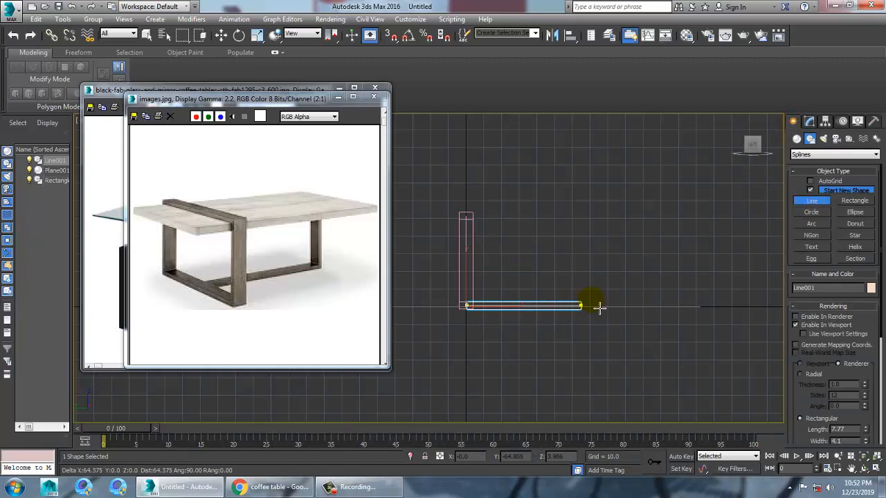
{"action": "left_click", "coordinate": [634, 222]}
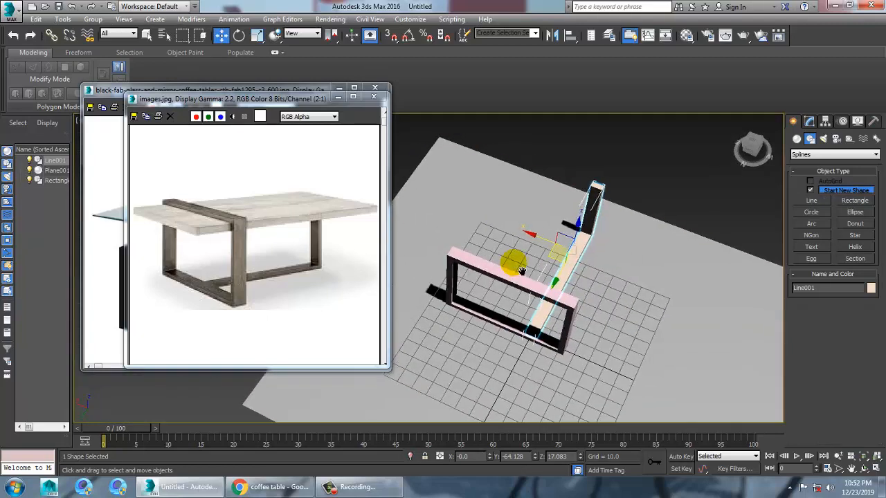
{"action": "left_click_drag", "start_coordinate": [516, 261], "coordinate": [640, 291]}
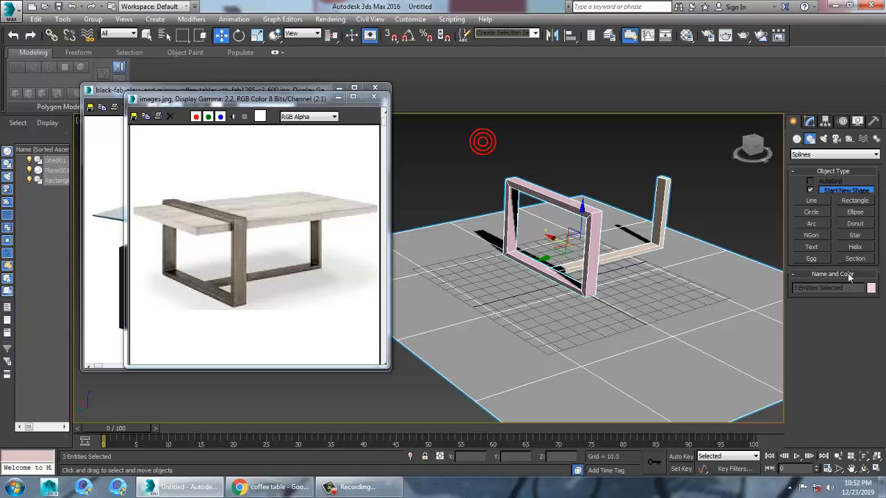
Set the object colour of all three frame shapes to grey
{"action": "left_click", "coordinate": [871, 288]}
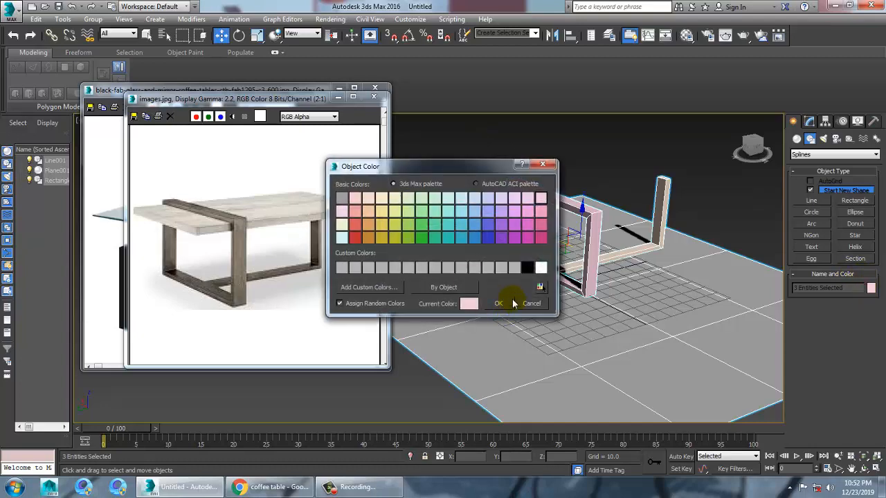
{"action": "left_click", "coordinate": [497, 303]}
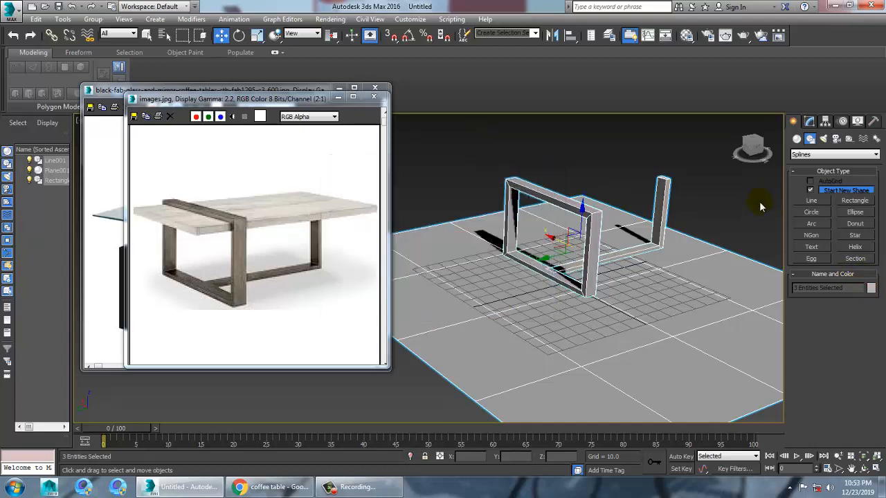
{"action": "left_click", "coordinate": [833, 154]}
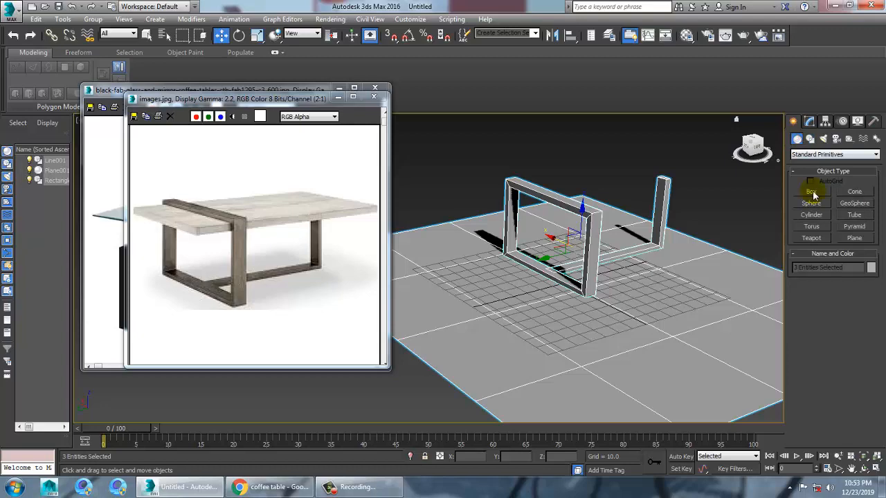
Draw a flat box tabletop, raise it onto the leg frame and scale it thinner
{"action": "left_click", "coordinate": [811, 192]}
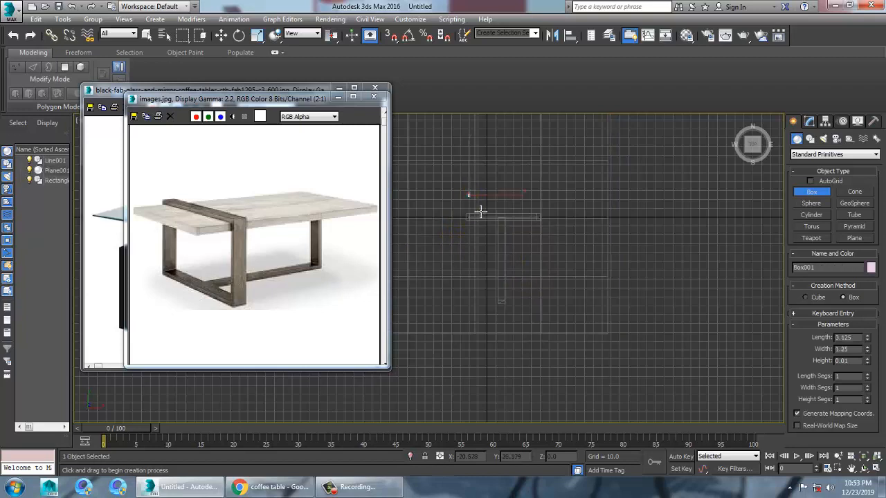
{"action": "left_click_drag", "start_coordinate": [471, 197], "coordinate": [546, 313]}
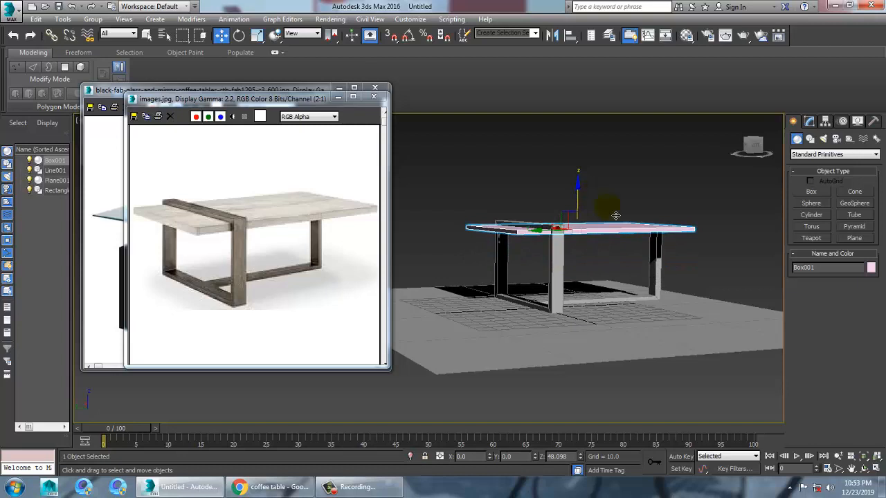
{"action": "left_click_drag", "start_coordinate": [616, 216], "coordinate": [582, 169]}
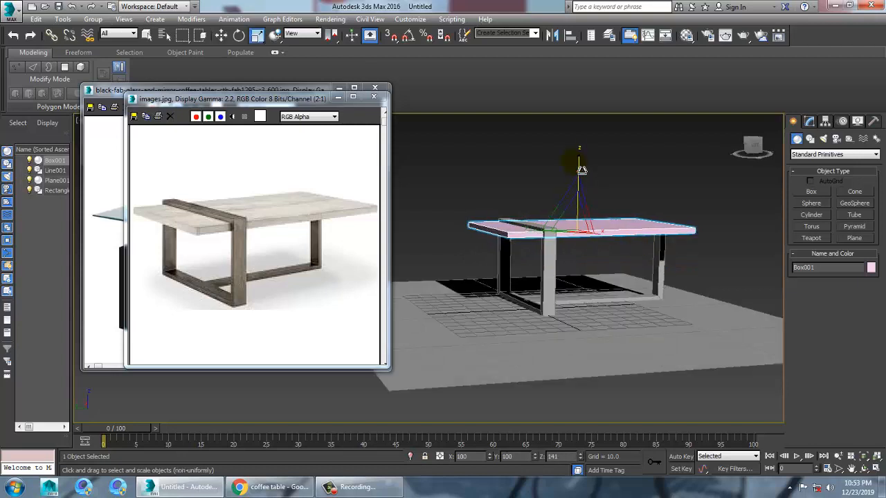
{"action": "left_click", "coordinate": [221, 35]}
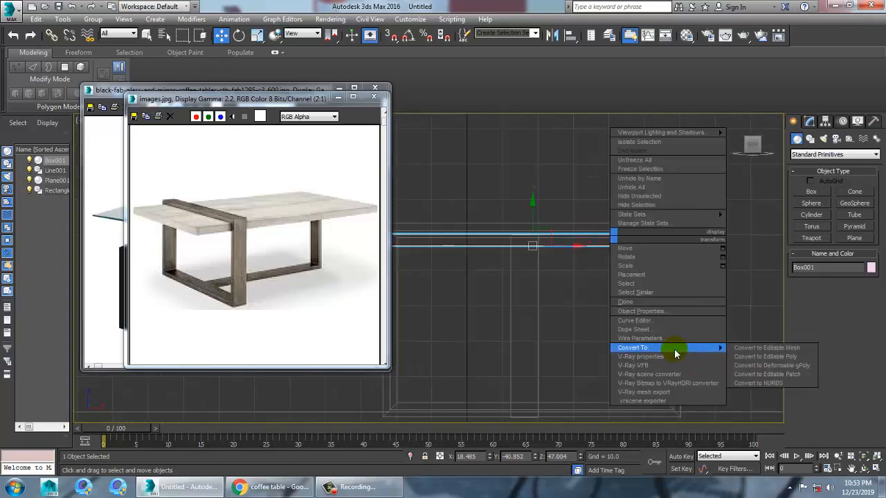
Convert the tabletop to Editable Poly, adjust its end, and colour all four pieces grey
{"action": "left_click", "coordinate": [764, 356]}
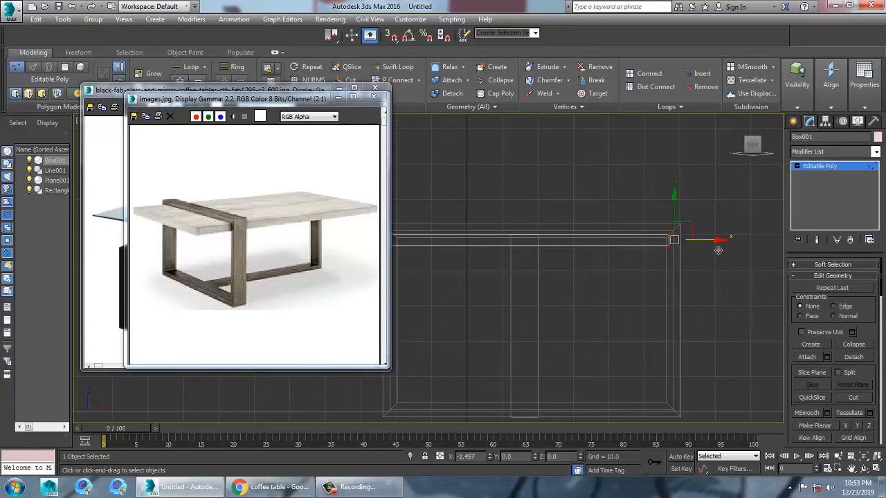
{"action": "left_click_drag", "start_coordinate": [675, 241], "coordinate": [678, 232]}
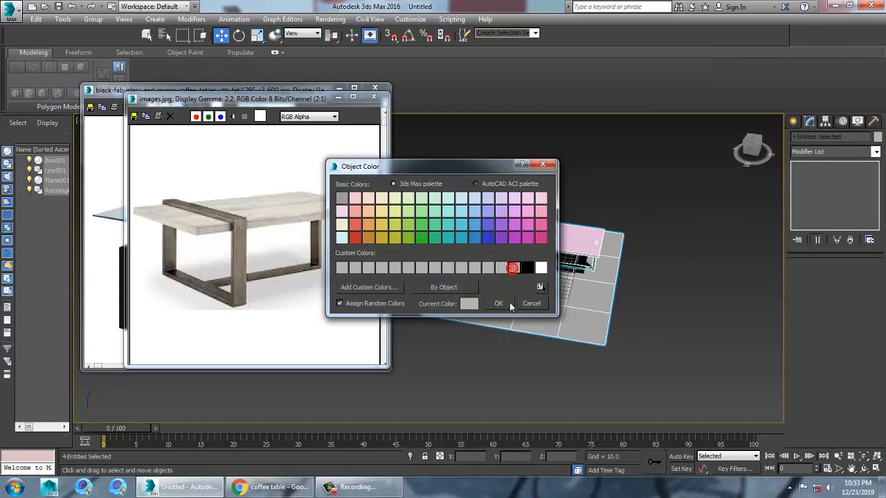
{"action": "left_click", "coordinate": [498, 303]}
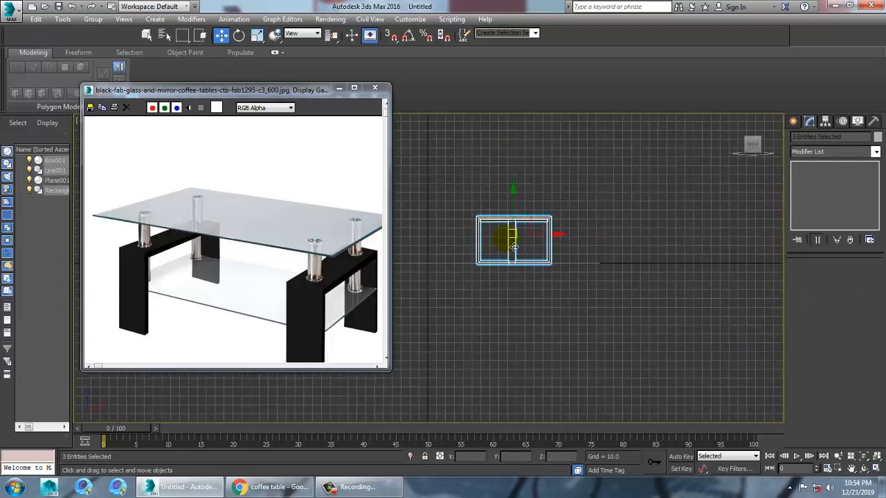
Draw two renderable line bars as the glass table's side supports
{"action": "left_click", "coordinate": [794, 121]}
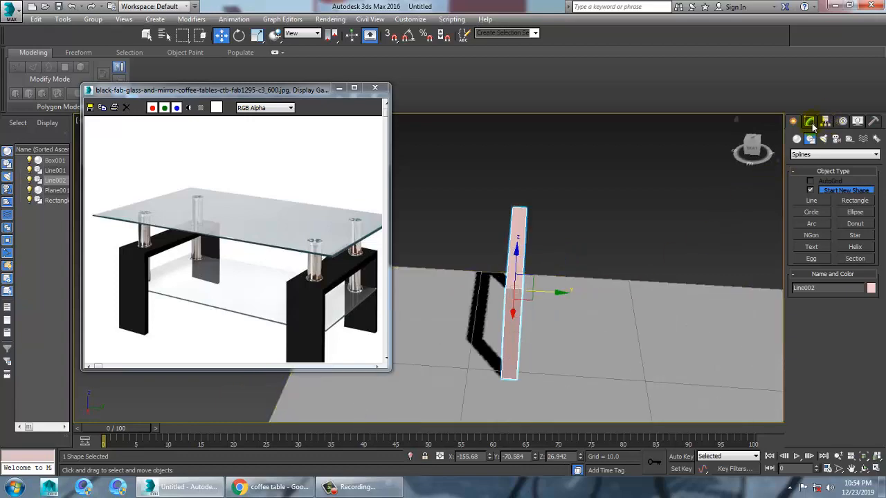
{"action": "left_click", "coordinate": [808, 121]}
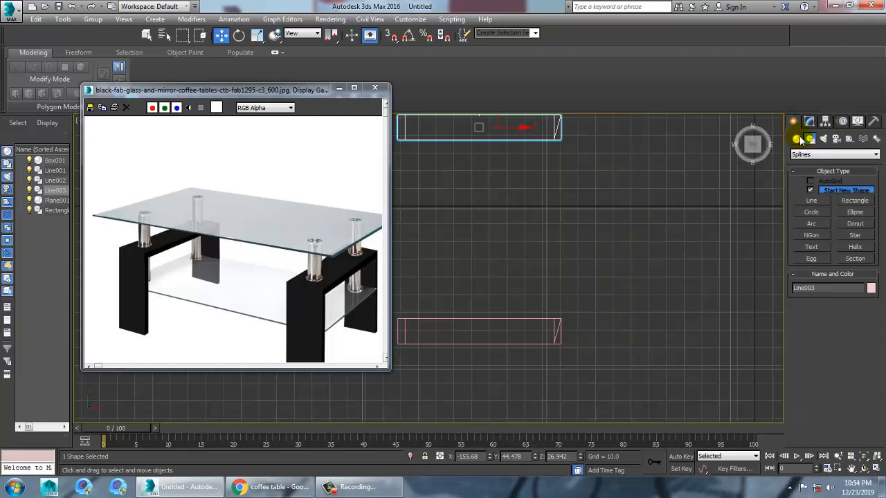
{"action": "left_click", "coordinate": [810, 215]}
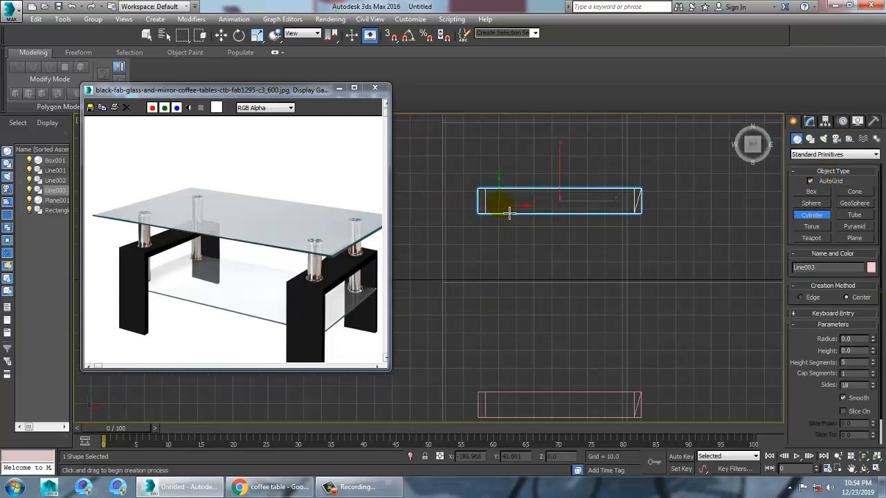
Place a cylinder post on the first support and convert it to Editable Poly
{"action": "left_click", "coordinate": [500, 202]}
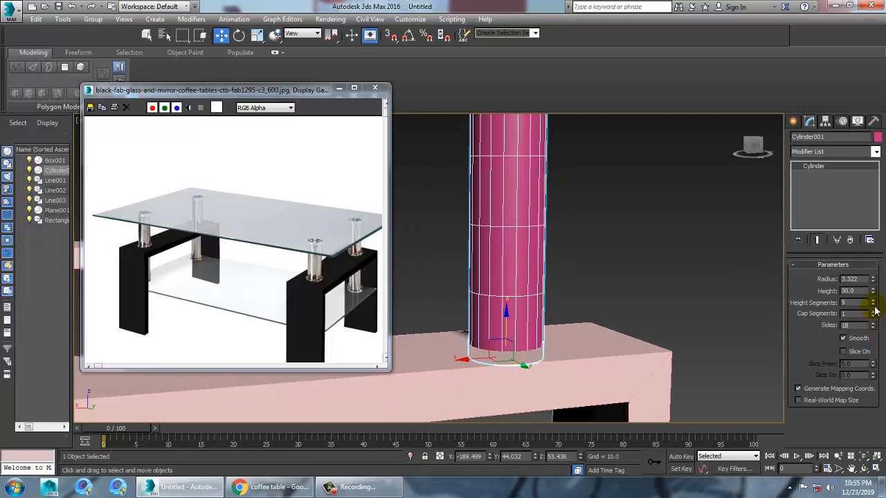
{"action": "left_click", "coordinate": [873, 306]}
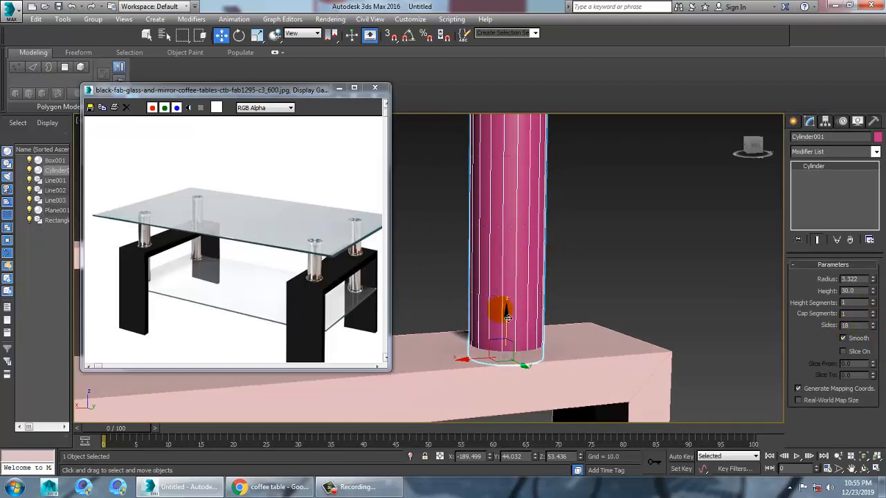
{"action": "left_click_drag", "start_coordinate": [505, 315], "coordinate": [513, 252]}
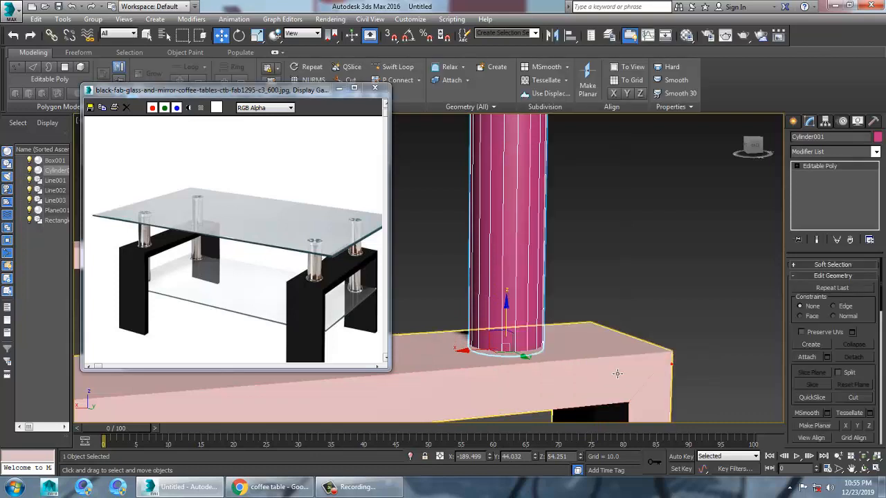
{"action": "left_click", "coordinate": [393, 66]}
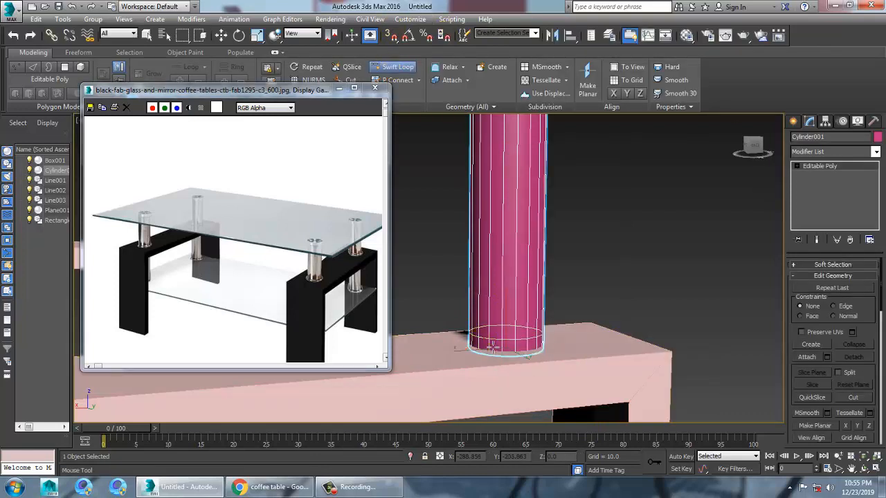
Shape a wider base ring on the post's bottom faces at Polygon level
{"action": "left_click", "coordinate": [798, 166]}
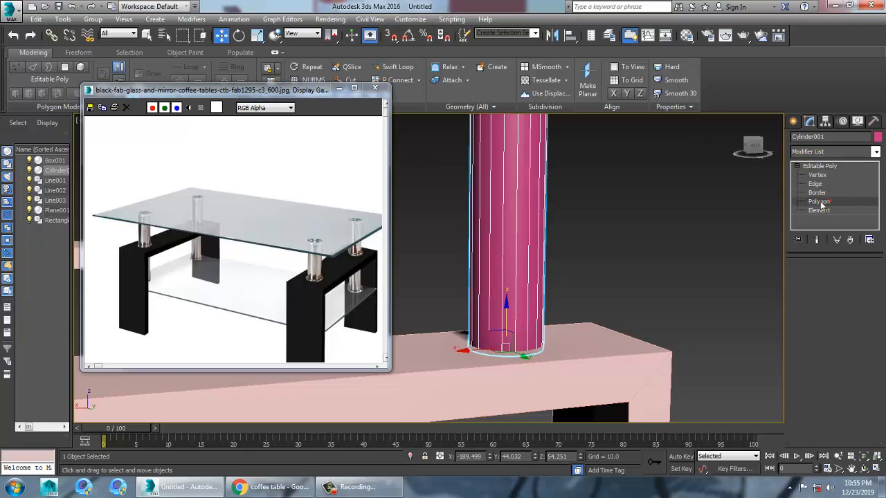
{"action": "left_click", "coordinate": [818, 201]}
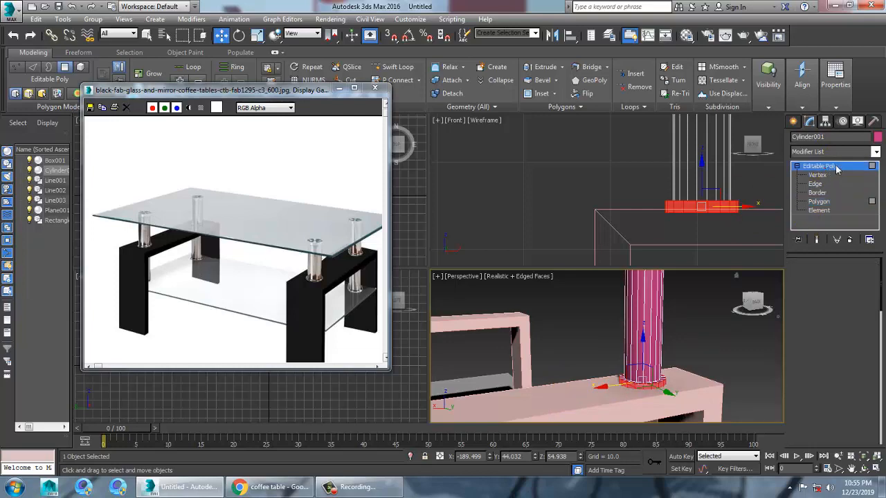
{"action": "left_click", "coordinate": [817, 174]}
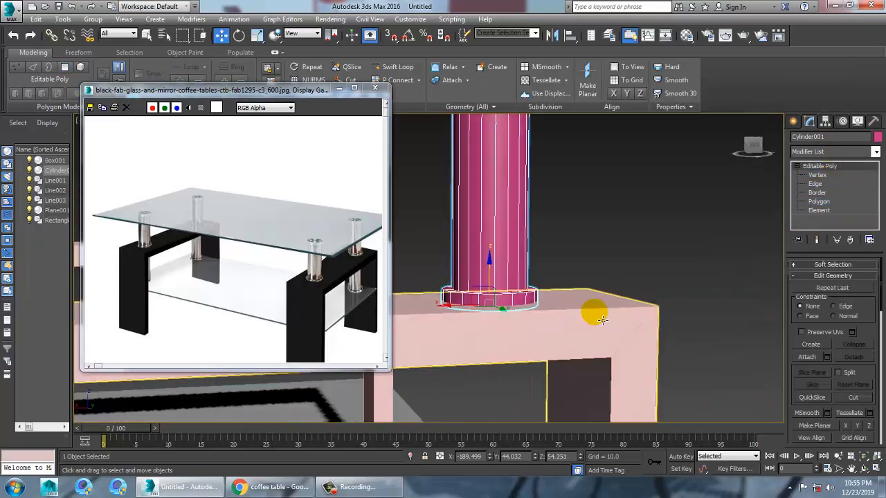
{"action": "left_click_drag", "start_coordinate": [595, 311], "coordinate": [609, 256]}
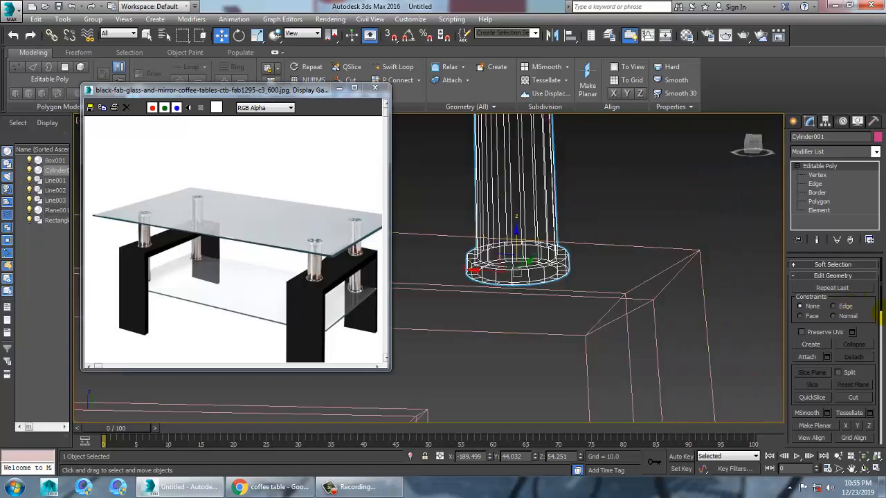
Extrude the post's bottom faces downward by 27.623 units
{"action": "left_click", "coordinate": [819, 201]}
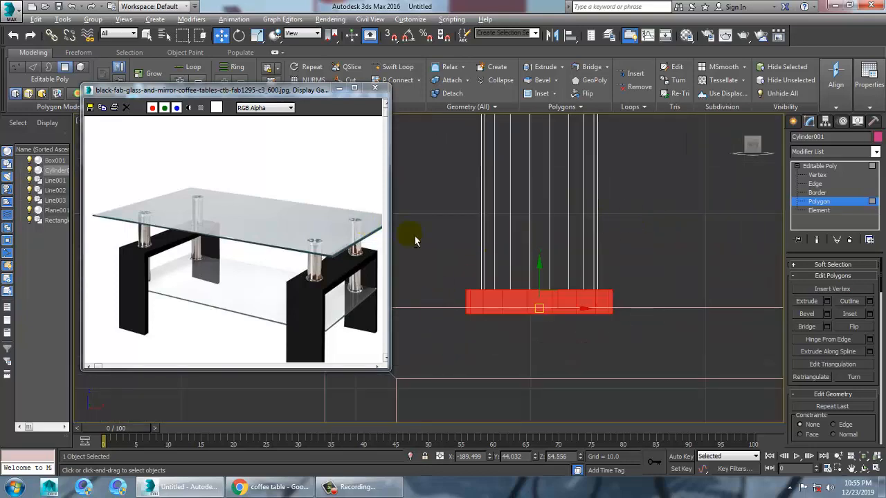
{"action": "left_click", "coordinate": [825, 301]}
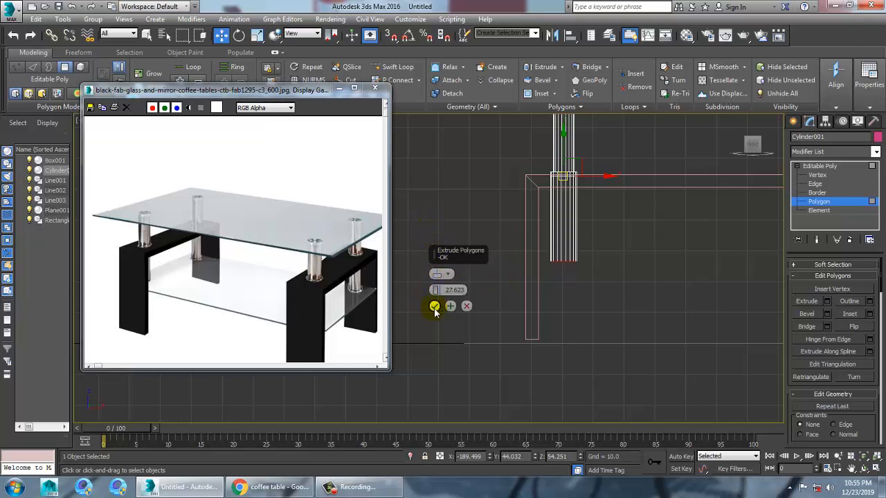
{"action": "left_click", "coordinate": [433, 306]}
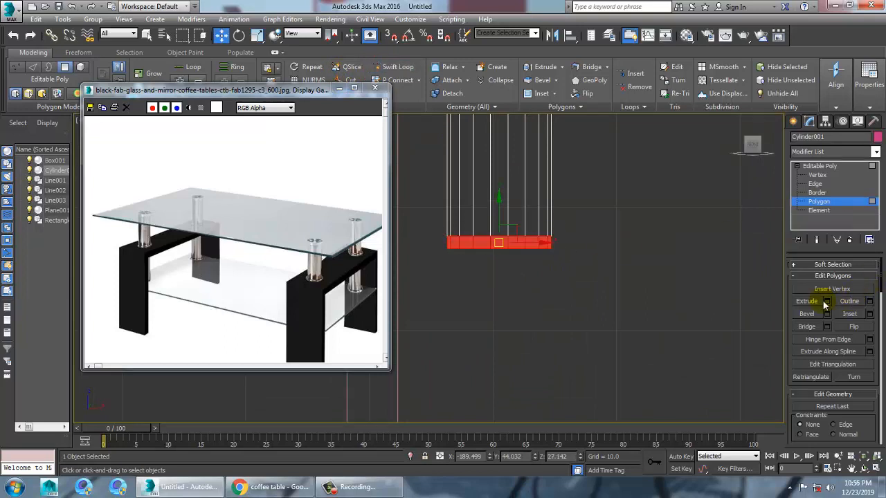
{"action": "left_click", "coordinate": [827, 301]}
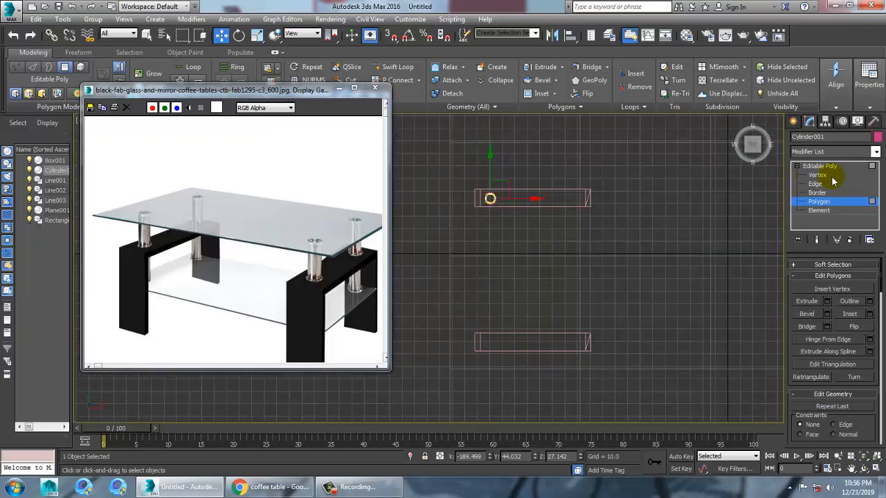
Copy the post along the leg, then copy both posts to the other leg
{"action": "left_click", "coordinate": [819, 201]}
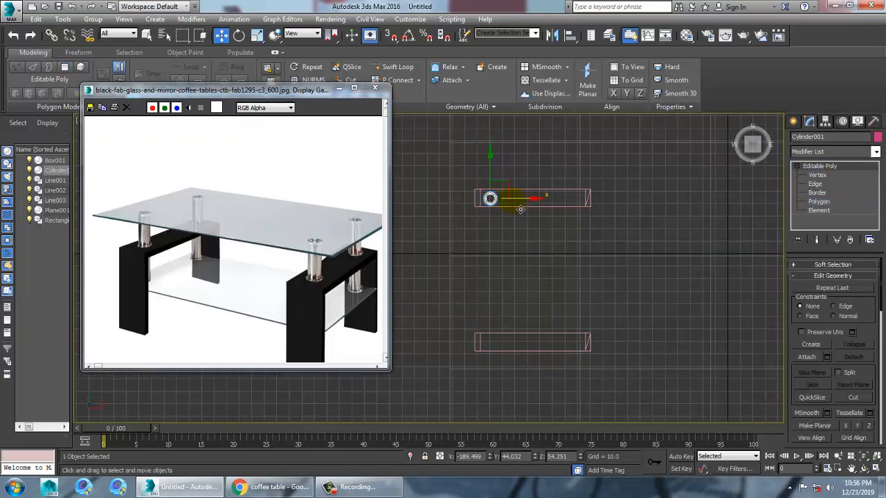
{"action": "left_click_drag", "start_coordinate": [533, 198], "coordinate": [575, 198]}
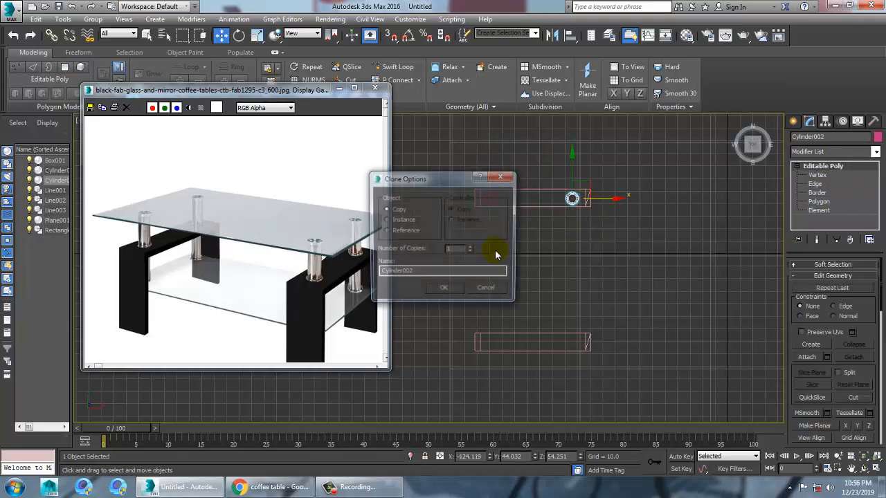
{"action": "left_click", "coordinate": [443, 287]}
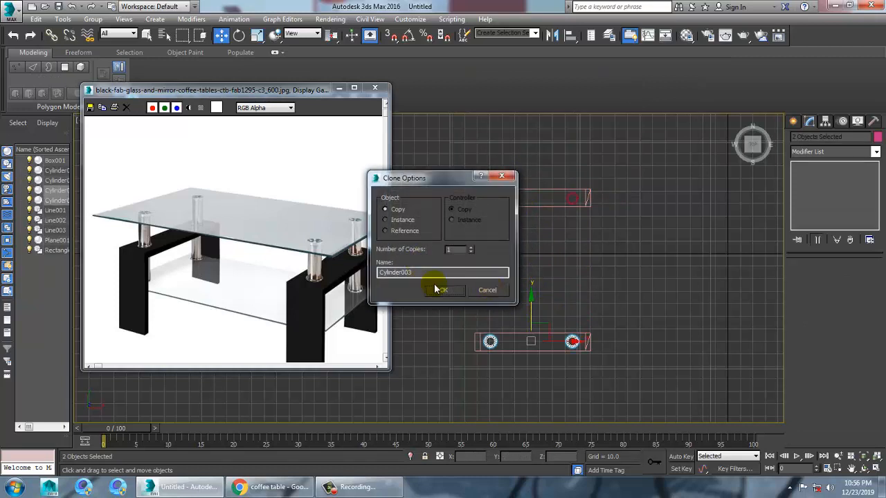
{"action": "left_click", "coordinate": [441, 289]}
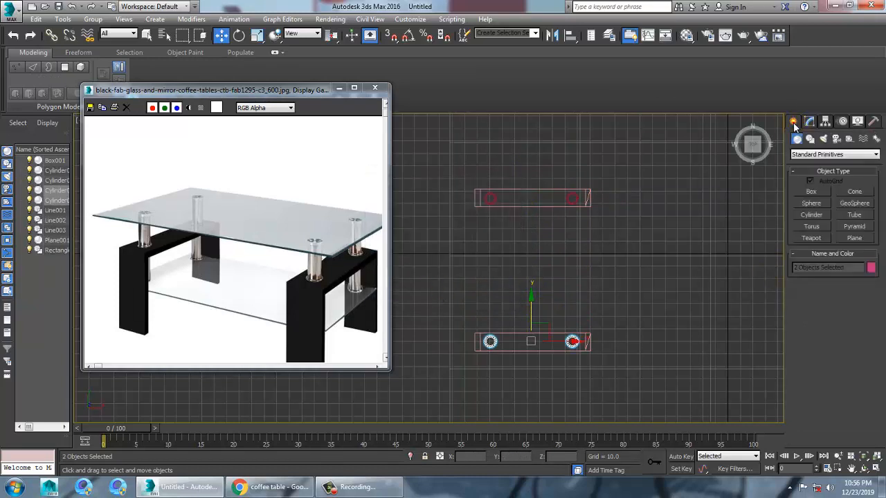
Draw two boxes, raising one above the posts as the top and setting one mid-height as the shelf
{"action": "left_click", "coordinate": [810, 191]}
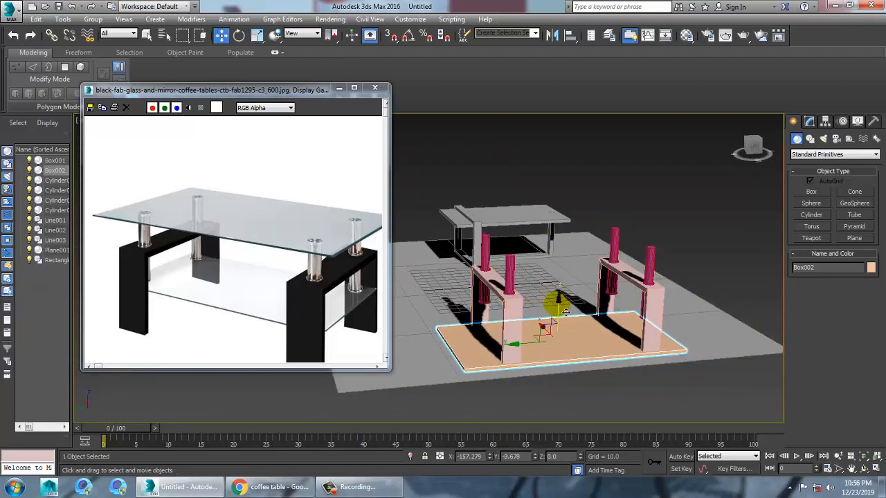
{"action": "left_click_drag", "start_coordinate": [554, 308], "coordinate": [561, 215]}
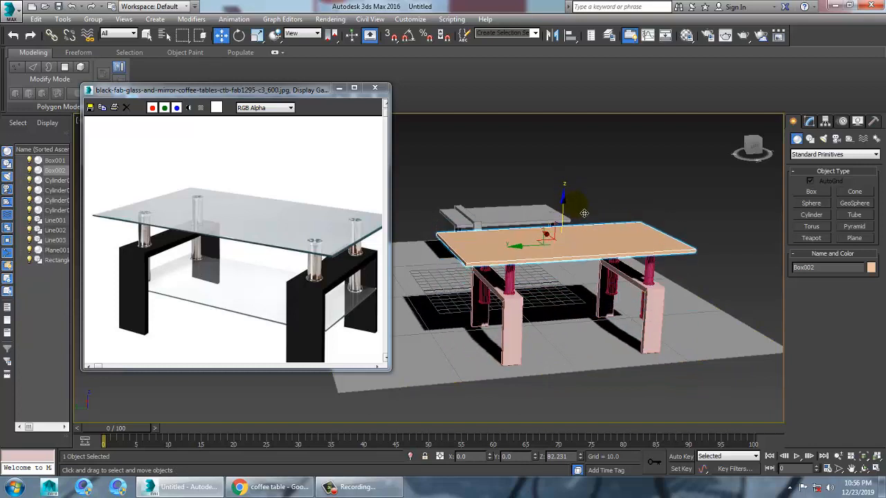
{"action": "left_click_drag", "start_coordinate": [543, 239], "coordinate": [543, 249]}
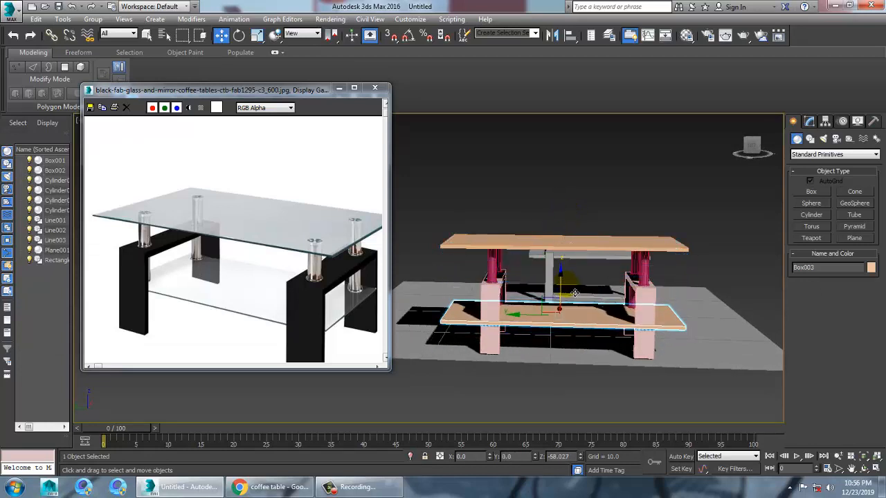
Move the shelf's side vertices inward on both sides so the shelf fits inside the legs
{"action": "left_click_drag", "start_coordinate": [574, 293], "coordinate": [664, 304]}
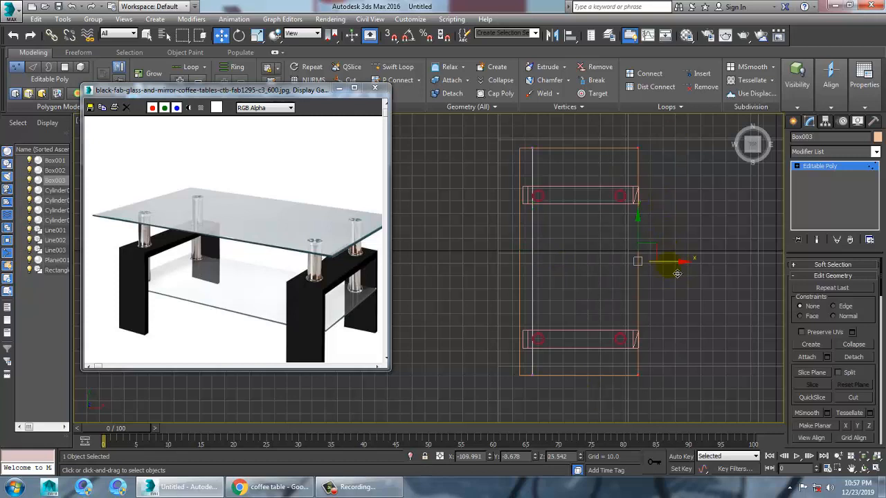
{"action": "left_click_drag", "start_coordinate": [677, 261], "coordinate": [654, 261]}
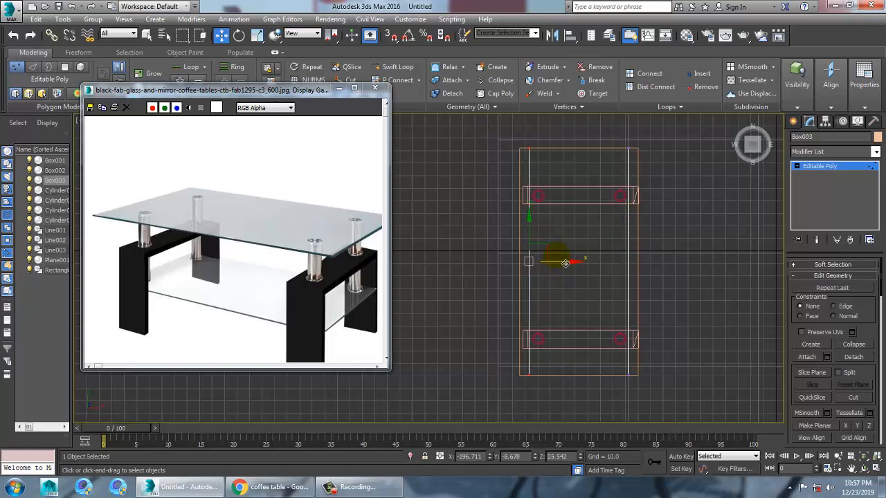
{"action": "left_click_drag", "start_coordinate": [566, 262], "coordinate": [590, 150]}
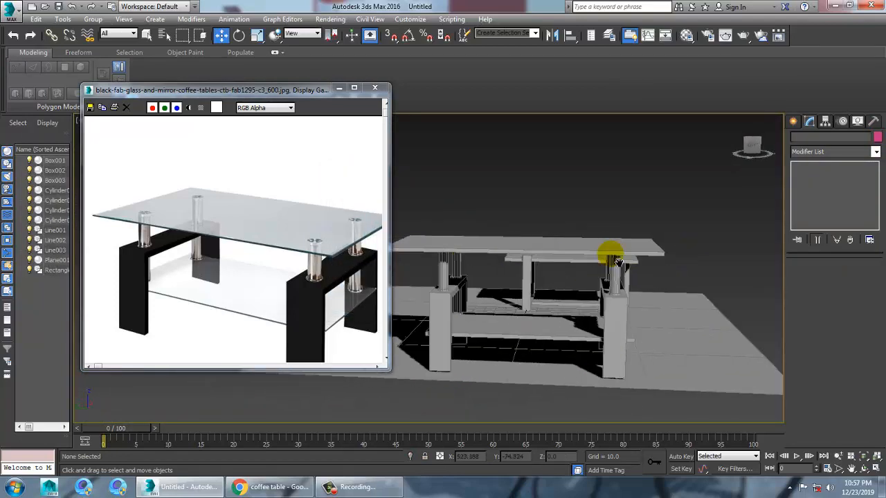
Select the glass table's top and shelf boxes for material assignment
{"action": "left_click_drag", "start_coordinate": [609, 253], "coordinate": [588, 249]}
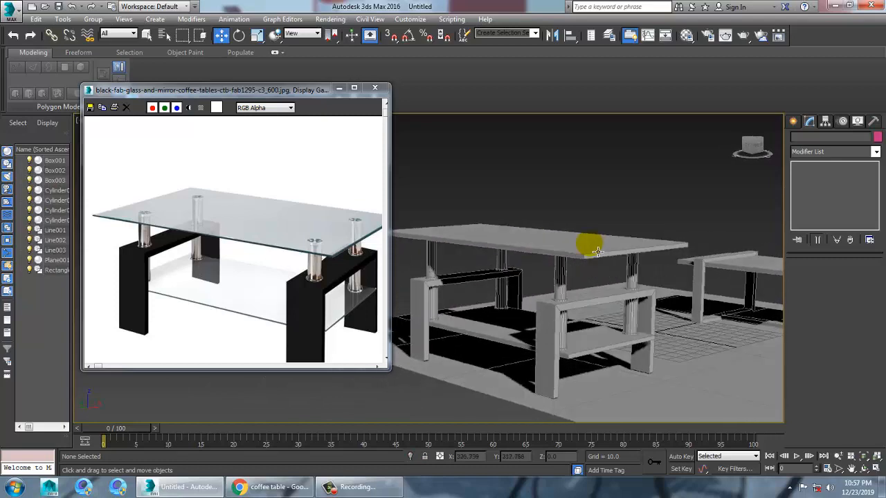
{"action": "left_click_drag", "start_coordinate": [589, 250], "coordinate": [598, 270]}
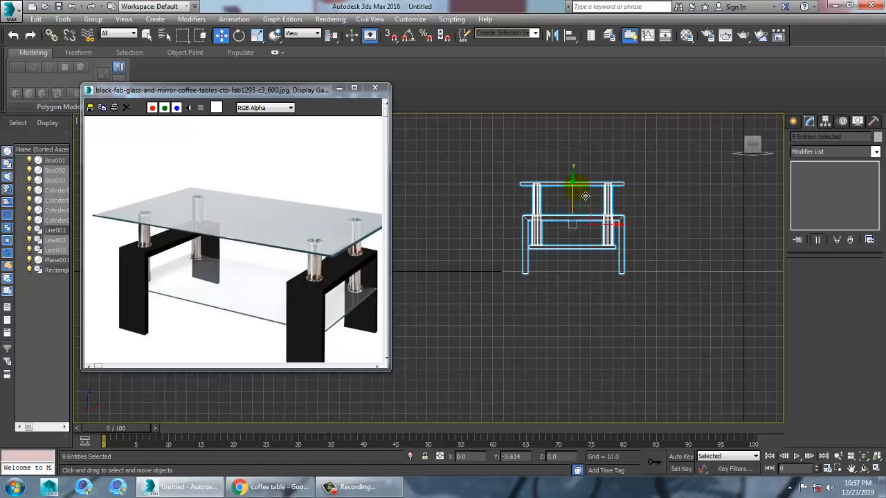
{"action": "left_click_drag", "start_coordinate": [586, 196], "coordinate": [582, 195]}
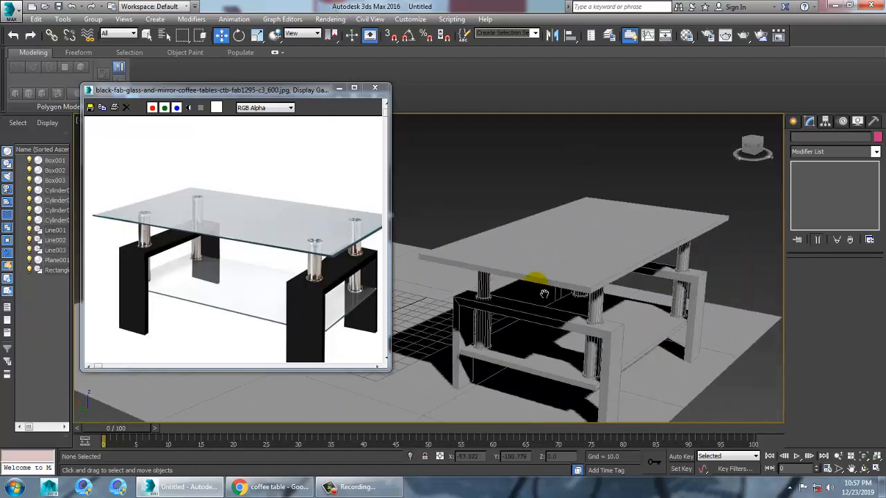
{"action": "left_click", "coordinate": [561, 236]}
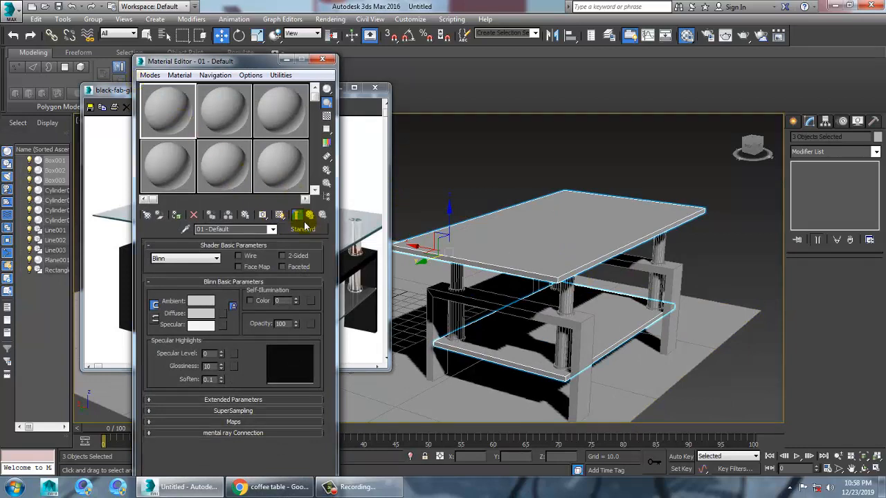
Change the material type to Architectural with the Glass - Clear template
{"action": "left_click", "coordinate": [303, 229]}
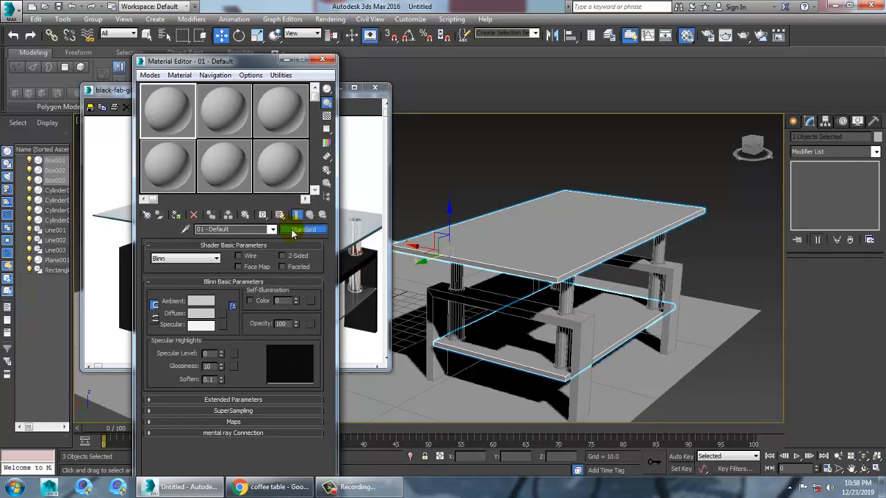
{"action": "left_click", "coordinate": [305, 229]}
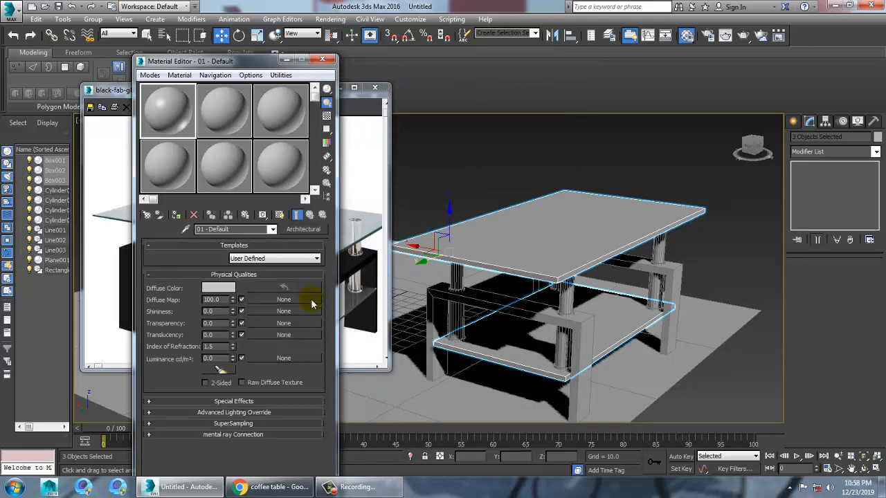
{"action": "left_click", "coordinate": [274, 258]}
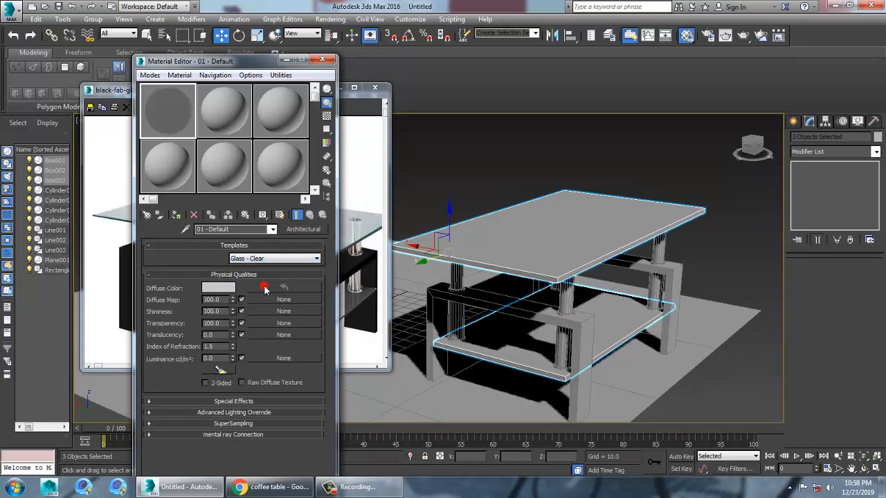